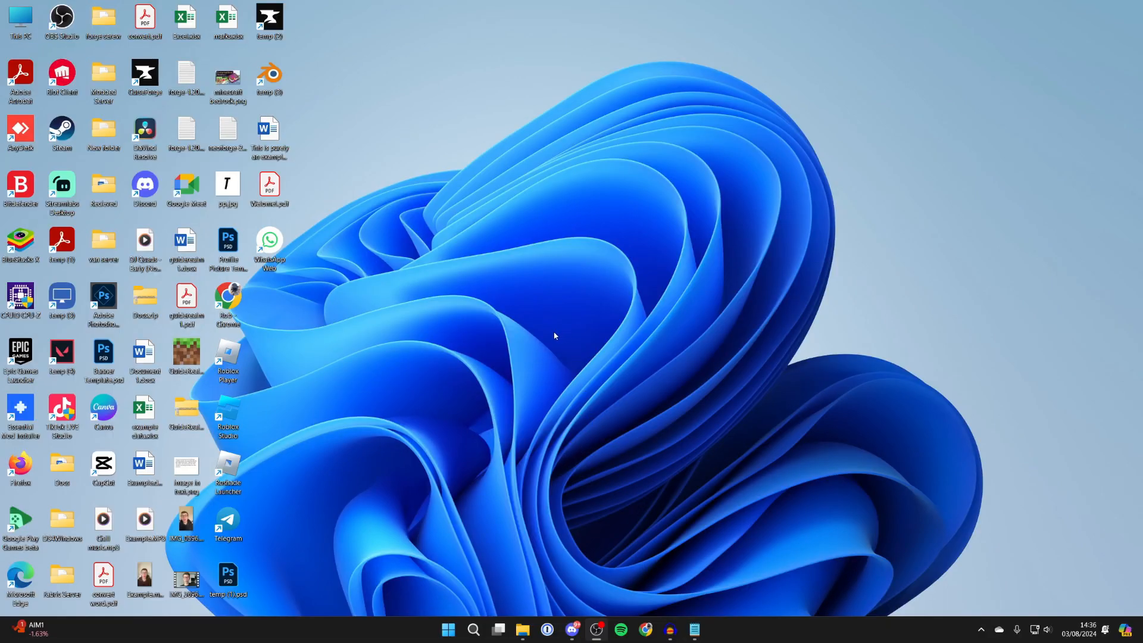
# - Open the Start menu to reach the pinned Settings app
pyautogui.click(448, 629)
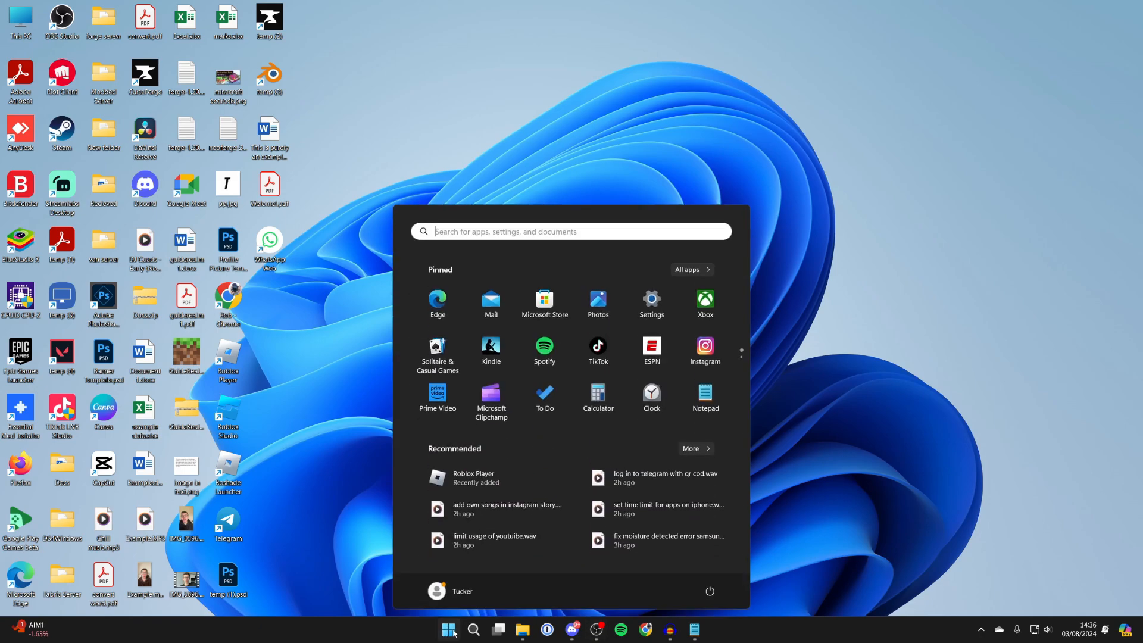
pyautogui.moveTo(650, 304)
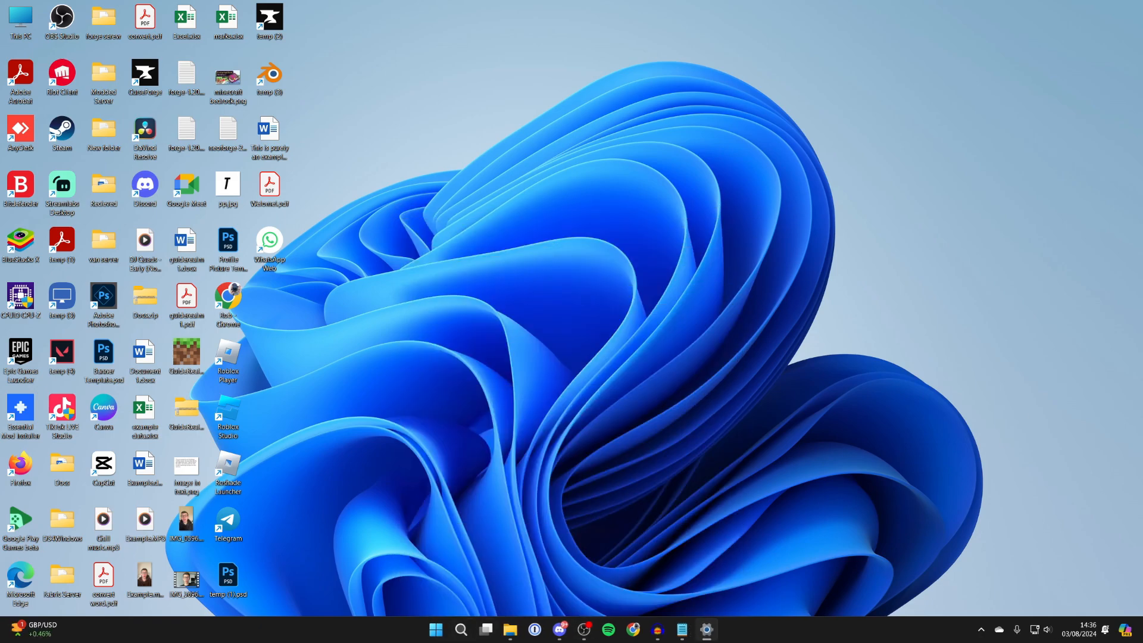
# - In Apps > Installed apps, search for 'epic' to show Epic Games Launcher and Epic Online Services
pyautogui.click(704, 629)
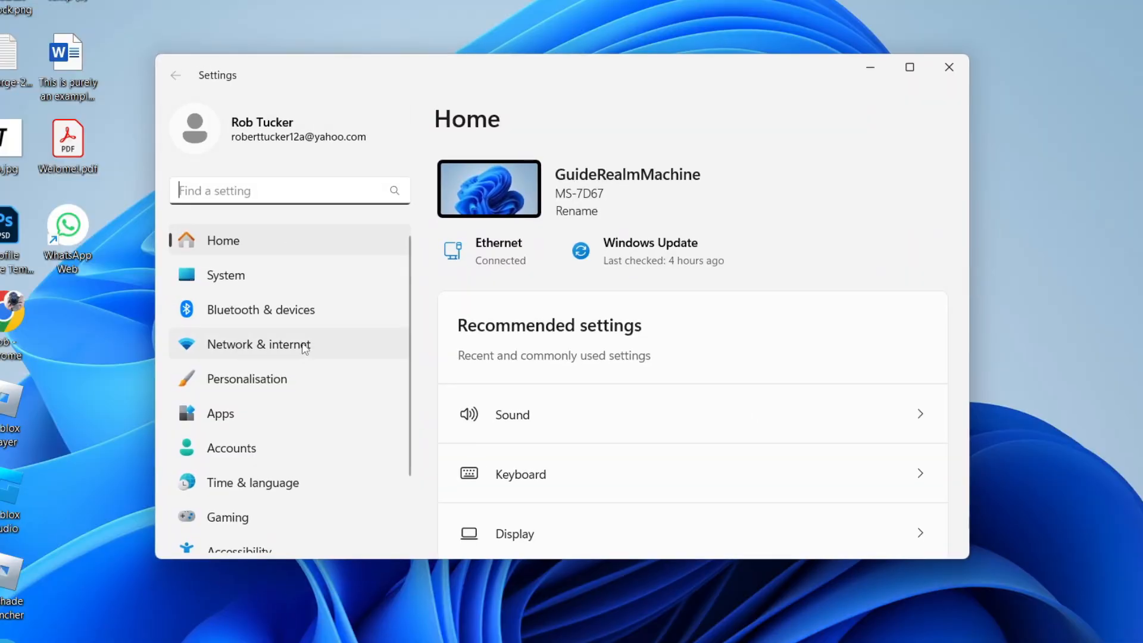
pyautogui.click(219, 413)
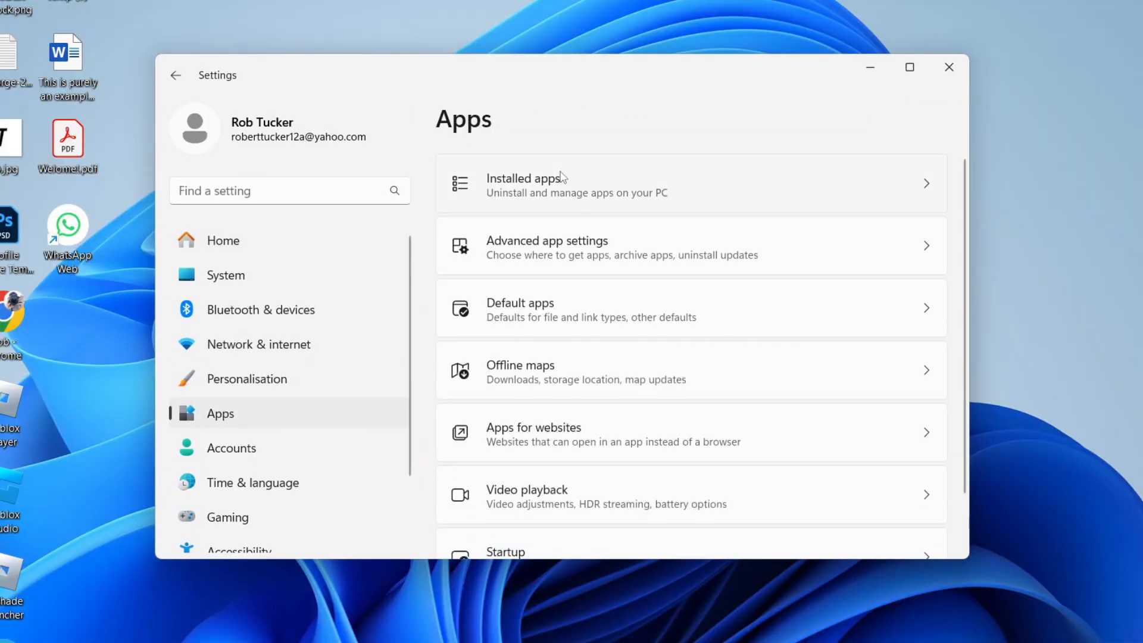
pyautogui.click(526, 178)
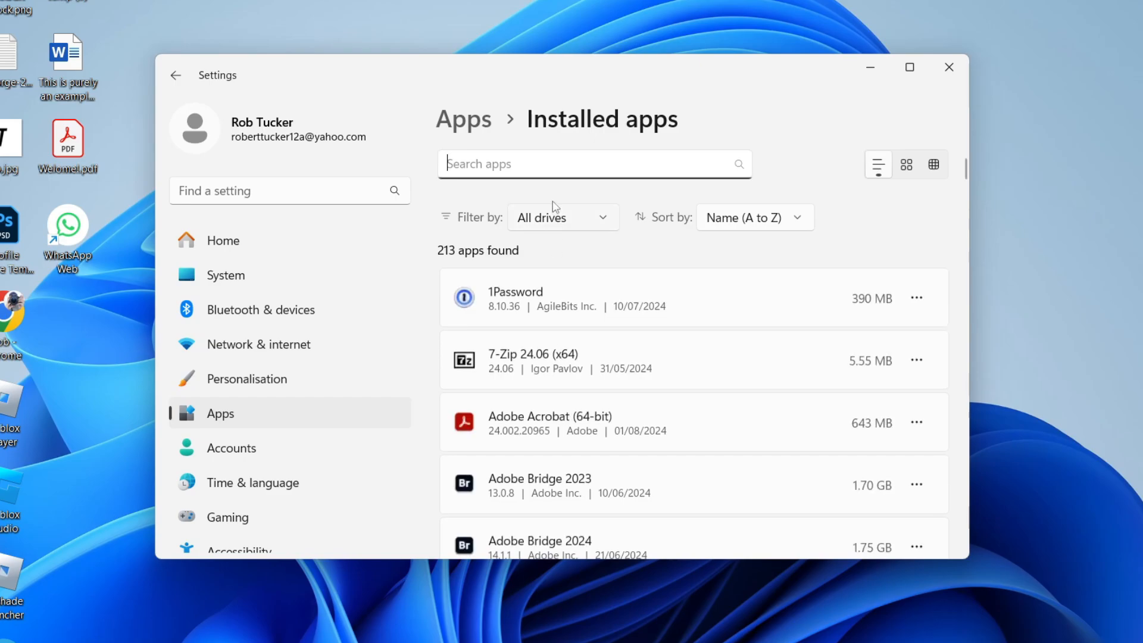
pyautogui.write('epic')
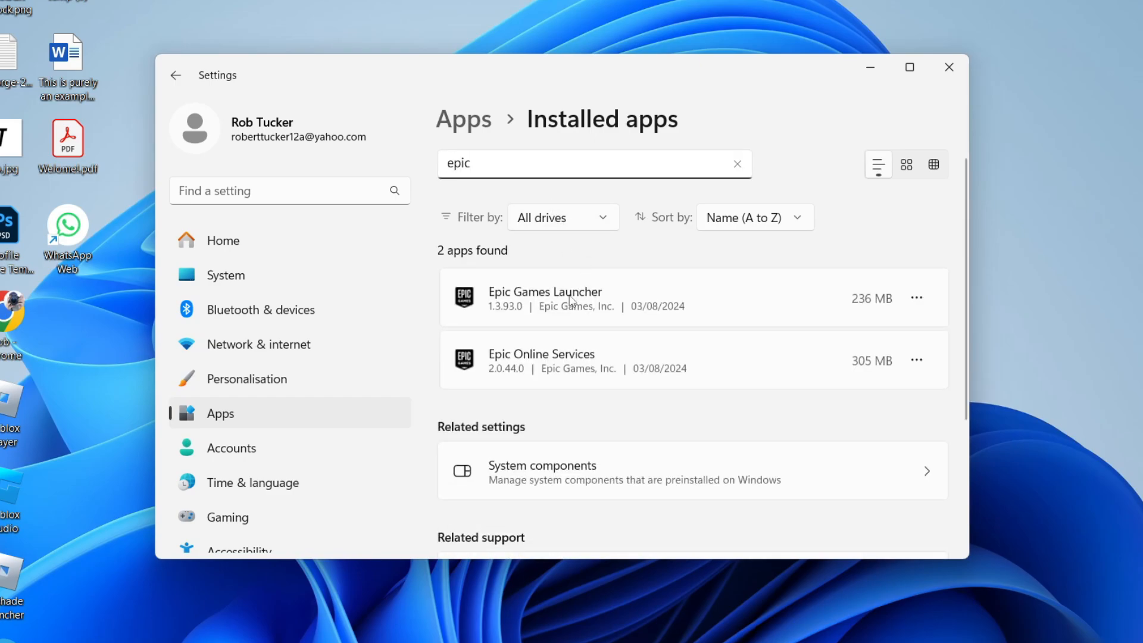
# - Uninstall Epic Games Launcher and confirm removal, which triggers the still-running warning
pyautogui.click(916, 297)
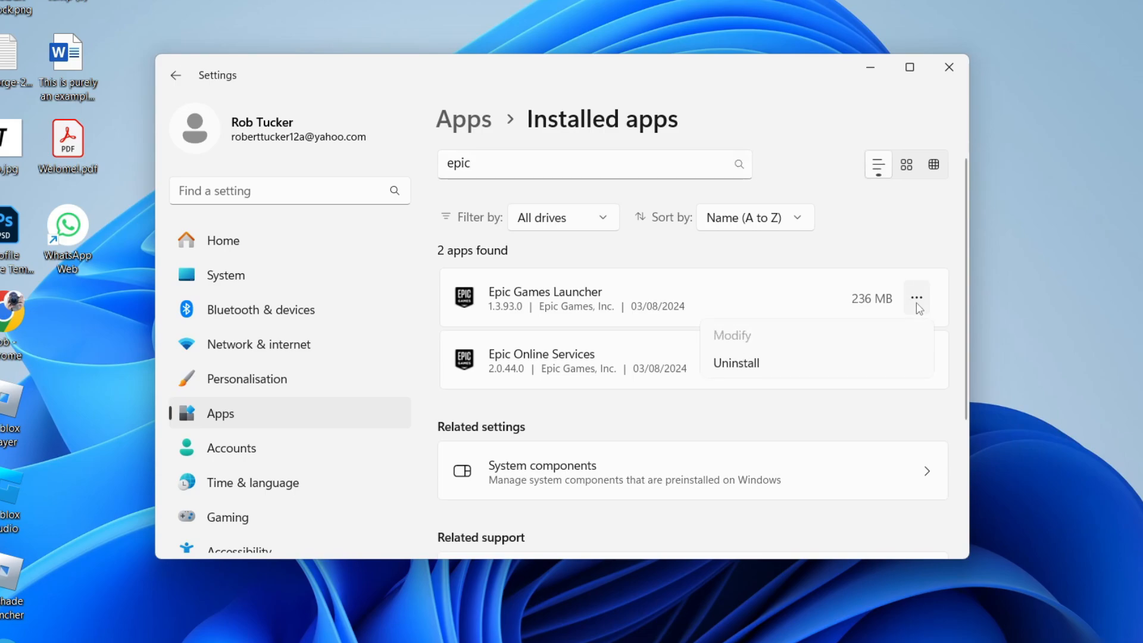
pyautogui.click(735, 363)
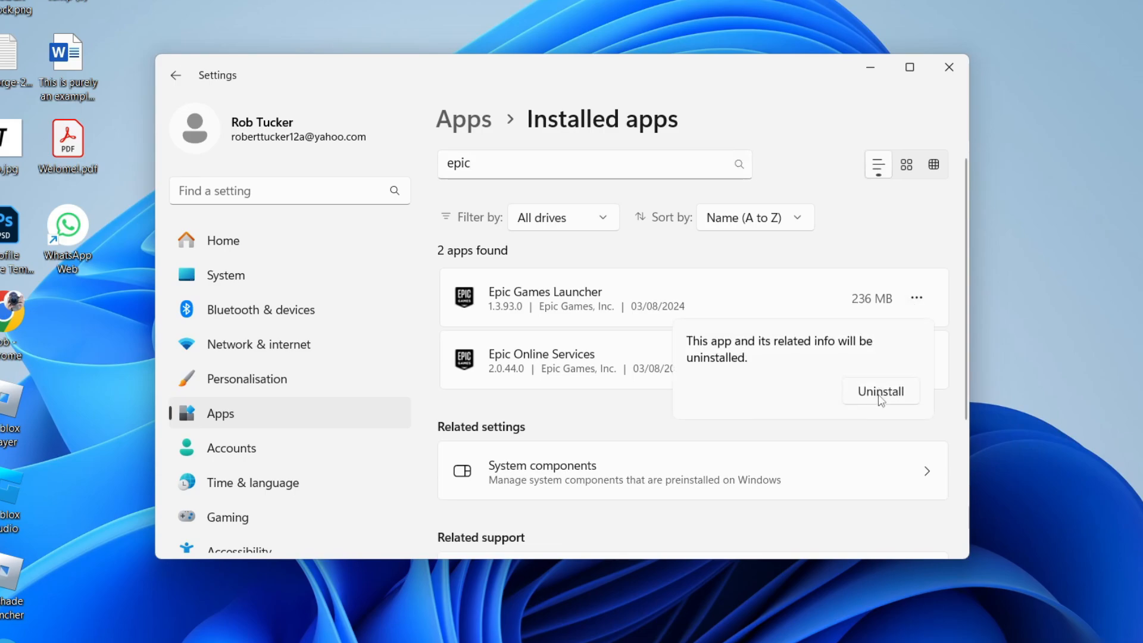
pyautogui.click(879, 390)
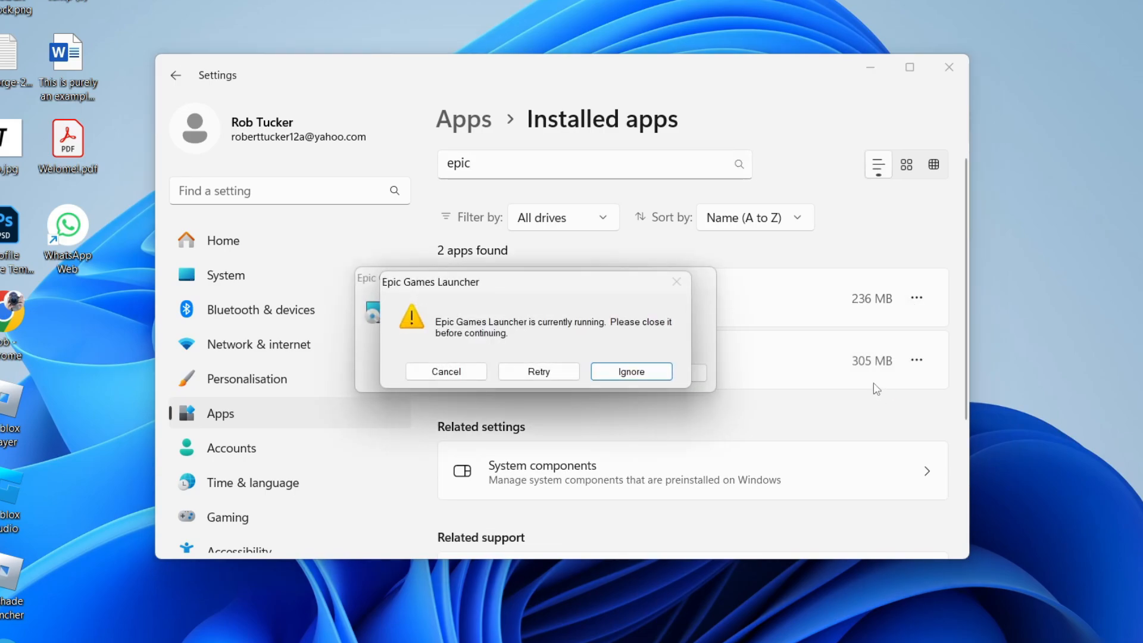
pyautogui.moveTo(605, 303)
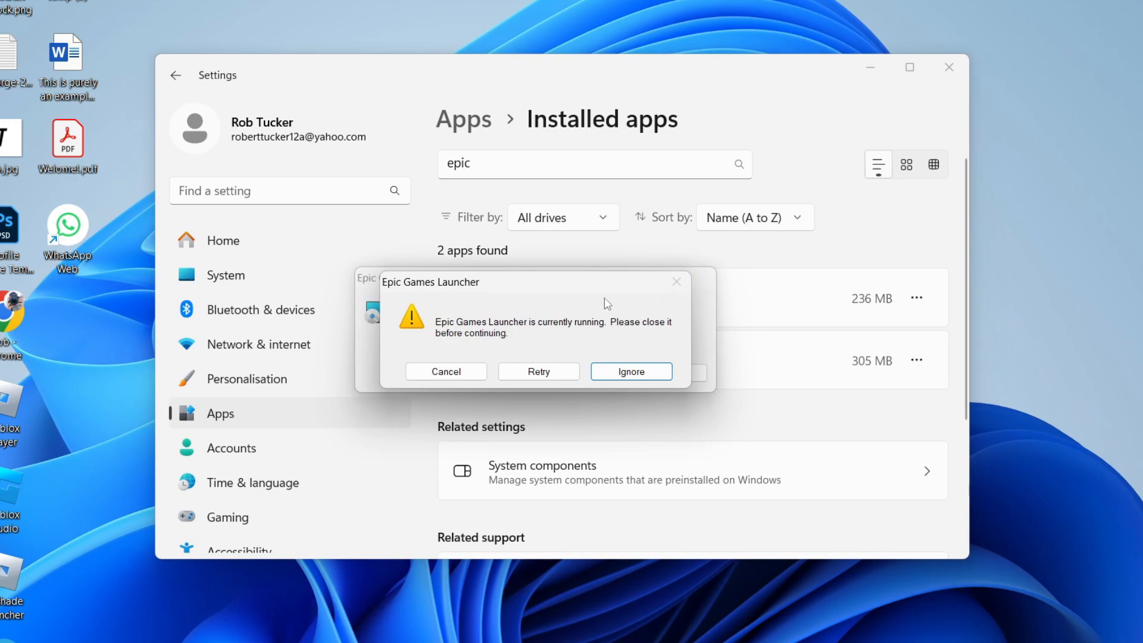
pyautogui.moveTo(588, 298)
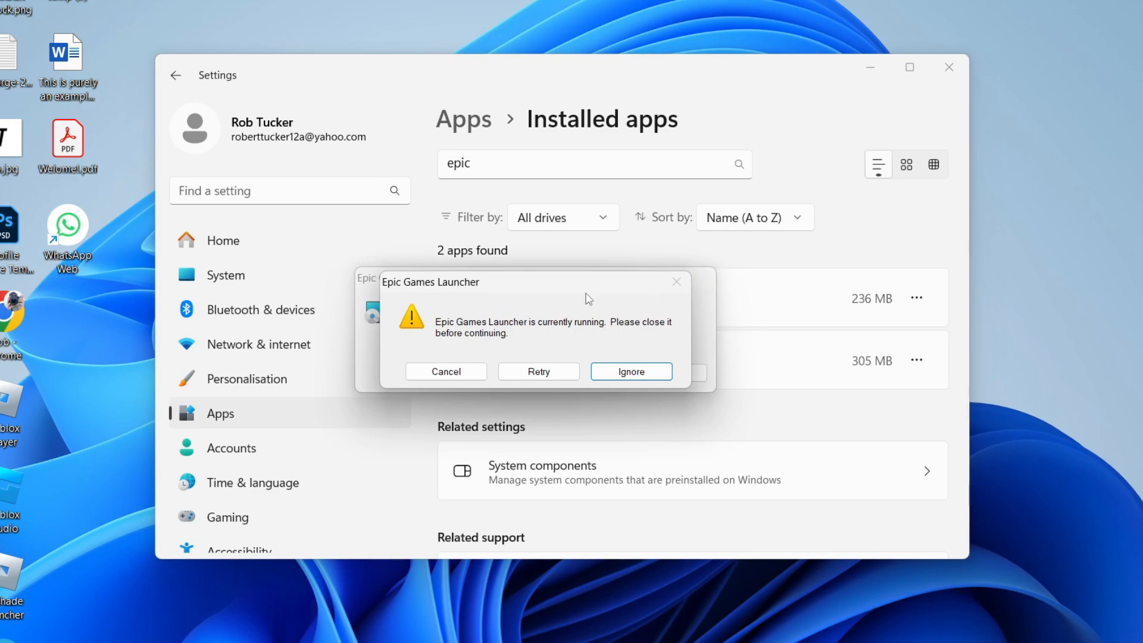
pyautogui.click(422, 629)
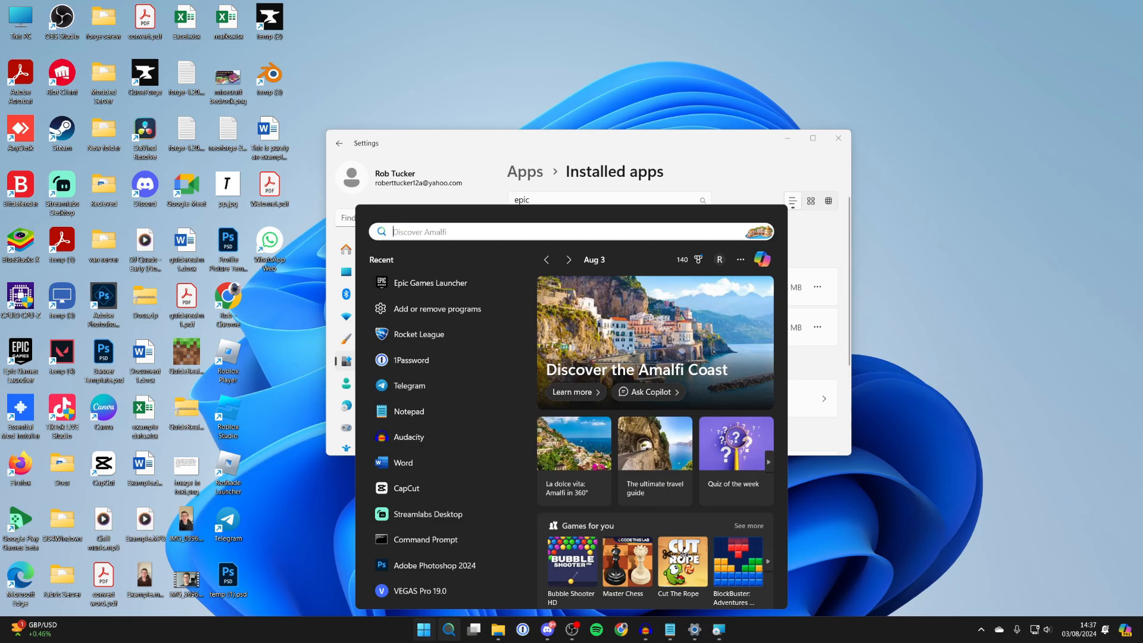
# - Open Task Manager and search its processes for 'epic', finding no matches
pyautogui.write('task')
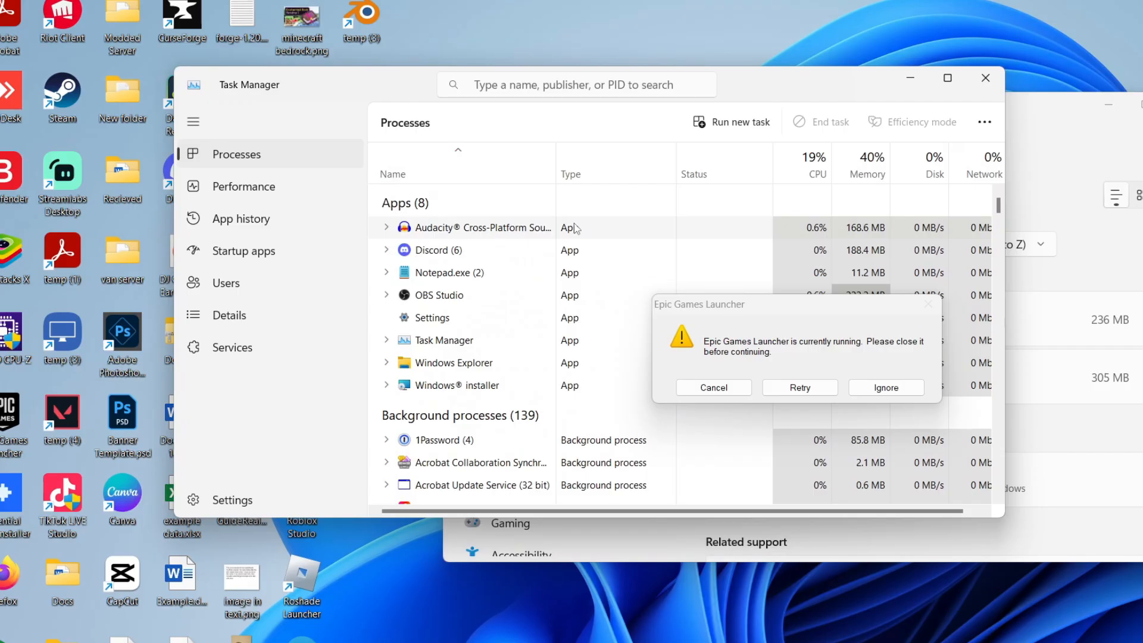
pyautogui.moveTo(304, 166)
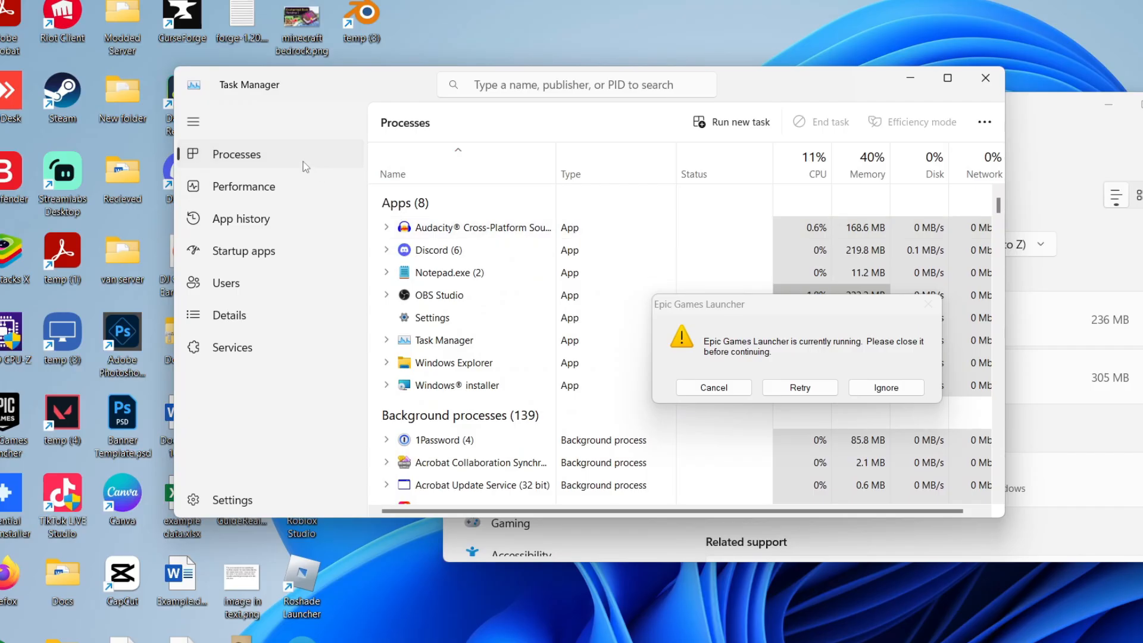
pyautogui.scroll(-3)
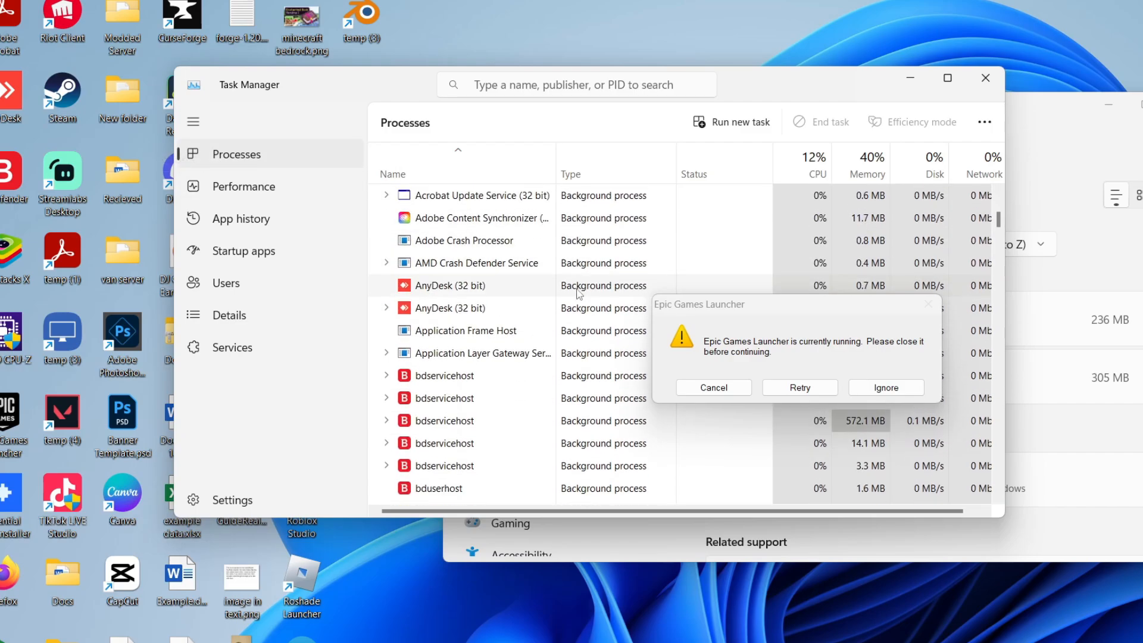
pyautogui.scroll(3)
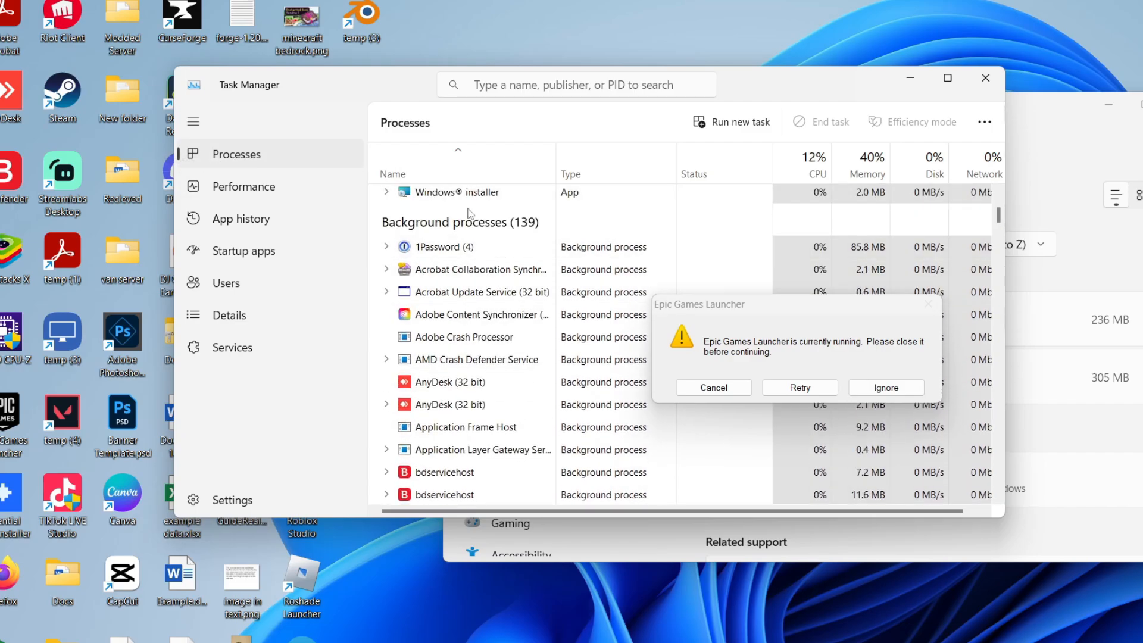
pyautogui.scroll(-3)
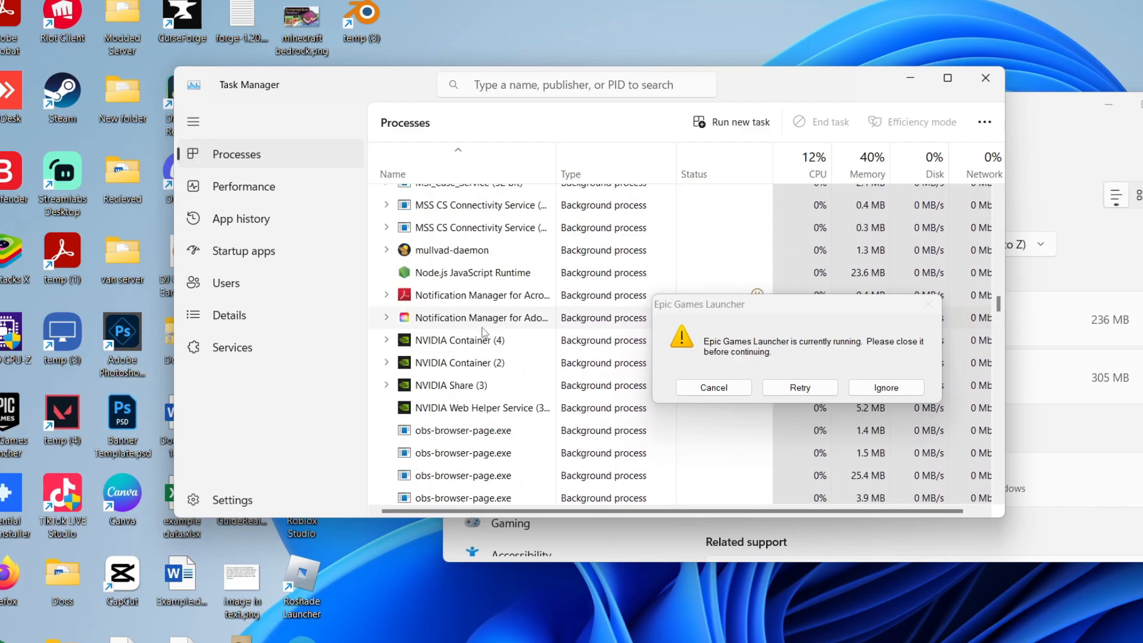
pyautogui.scroll(-3)
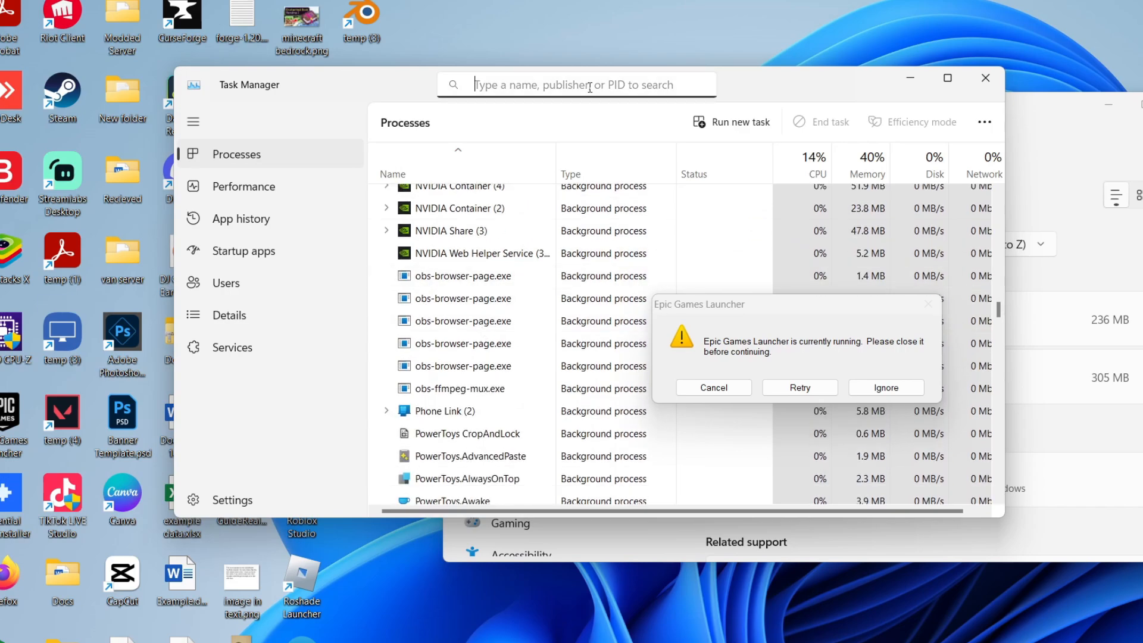
pyautogui.write('epic')
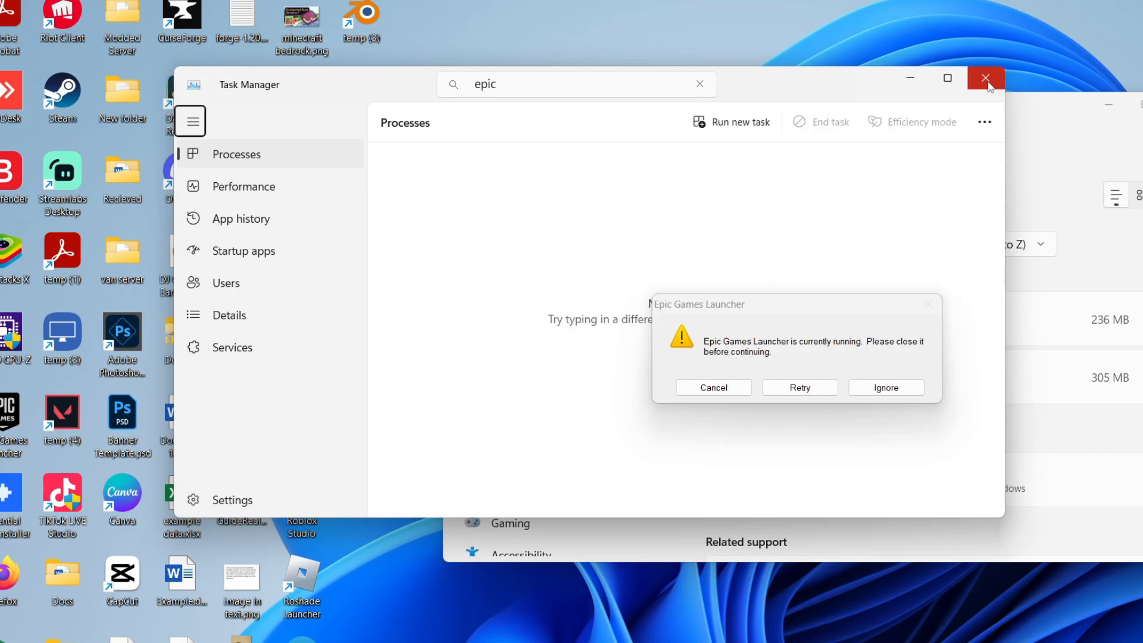
# - Close Task Manager so the uninstall finishes and 'epic' finds no installed apps
pyautogui.click(985, 78)
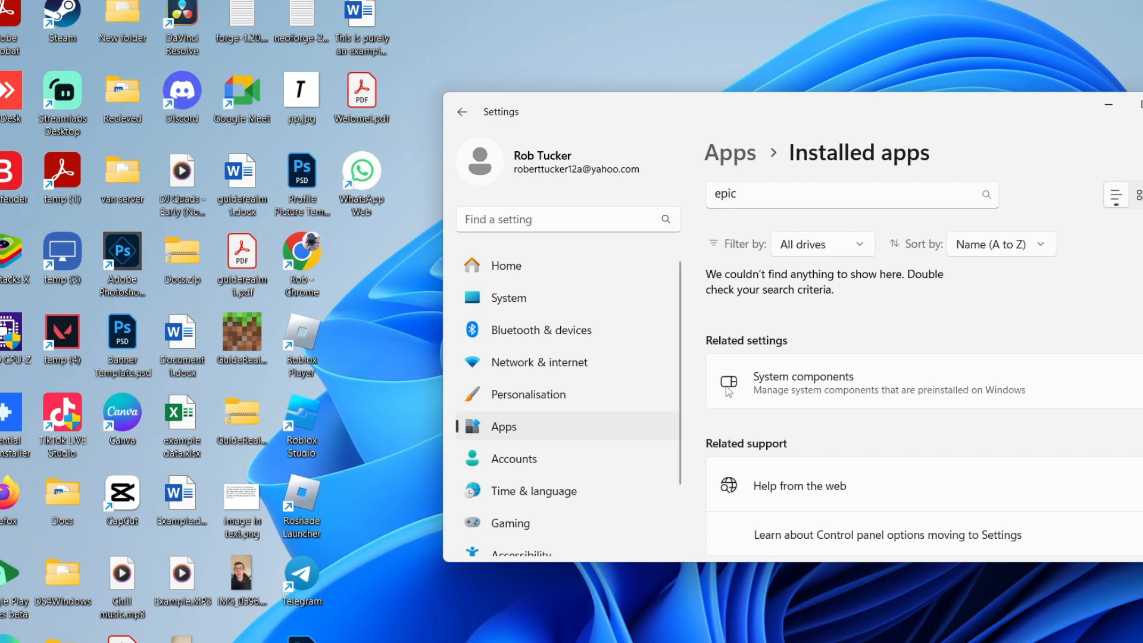
pyautogui.moveTo(720, 364)
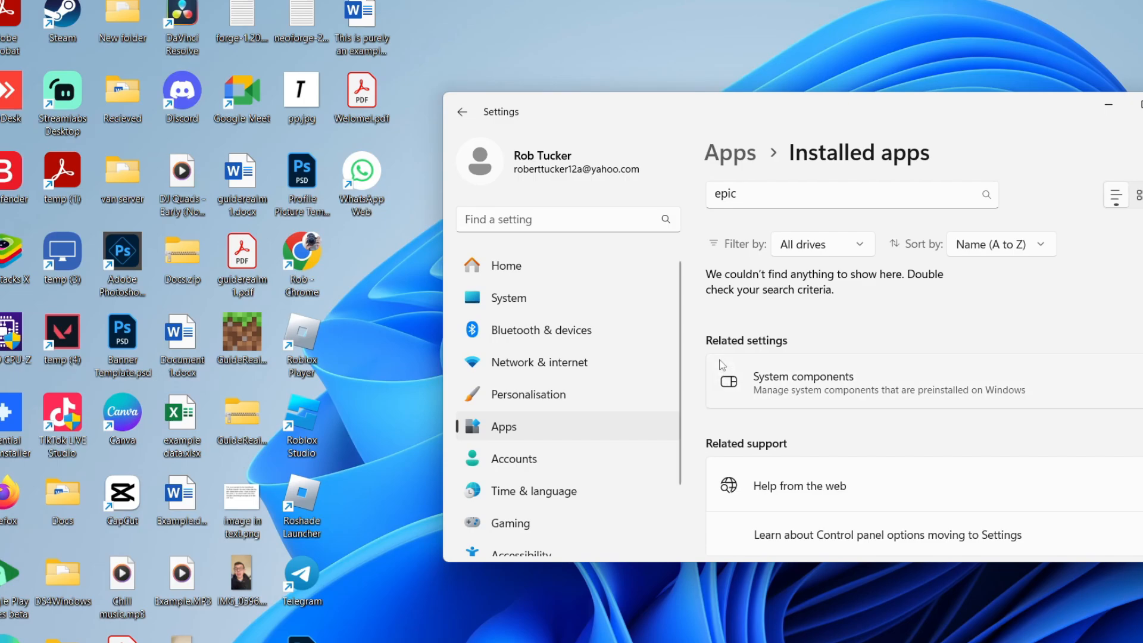